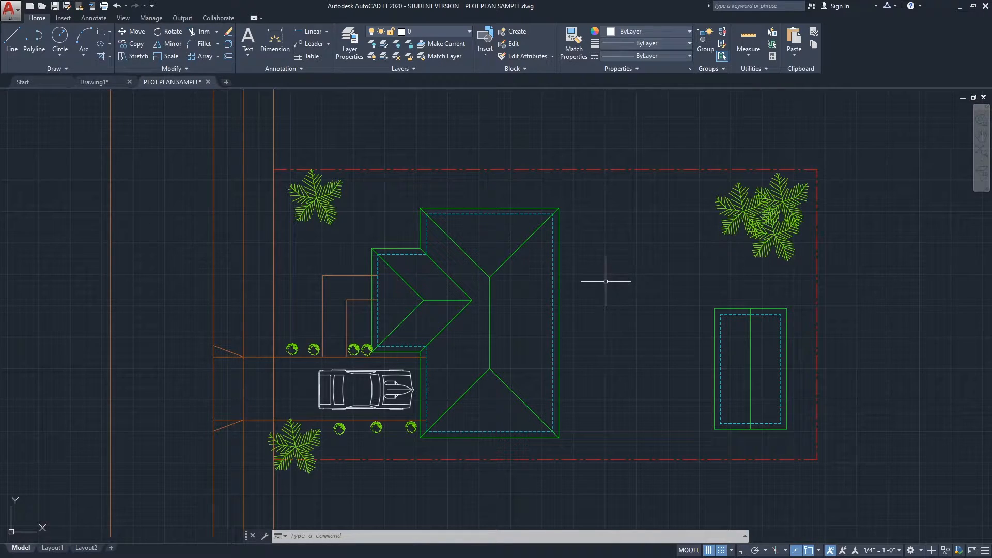
{"action": "mouse_move", "coordinate": [407, 348]}
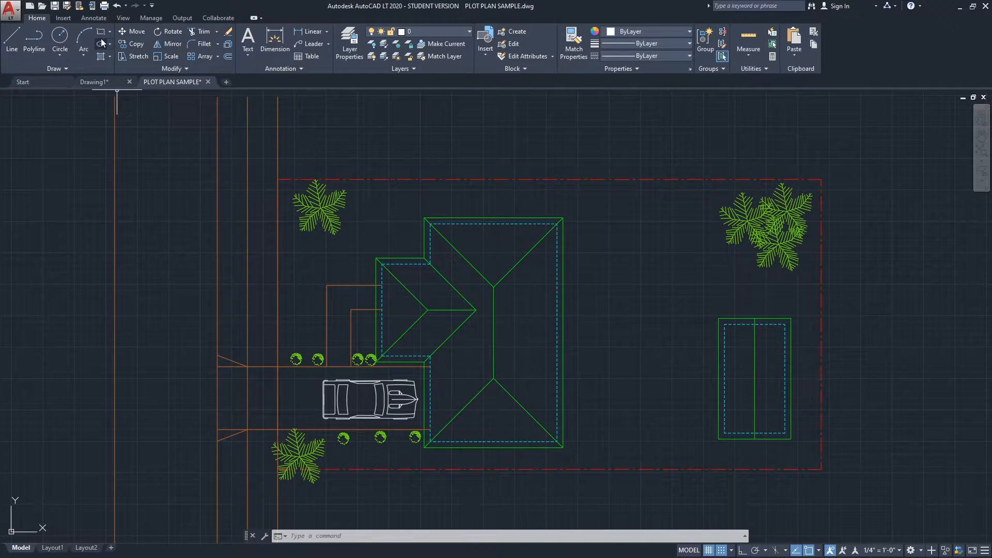
Step: Start quick measure from the Utilities panel and read decimal distances such as 1080 along the lot
{"action": "left_click", "coordinate": [93, 17]}
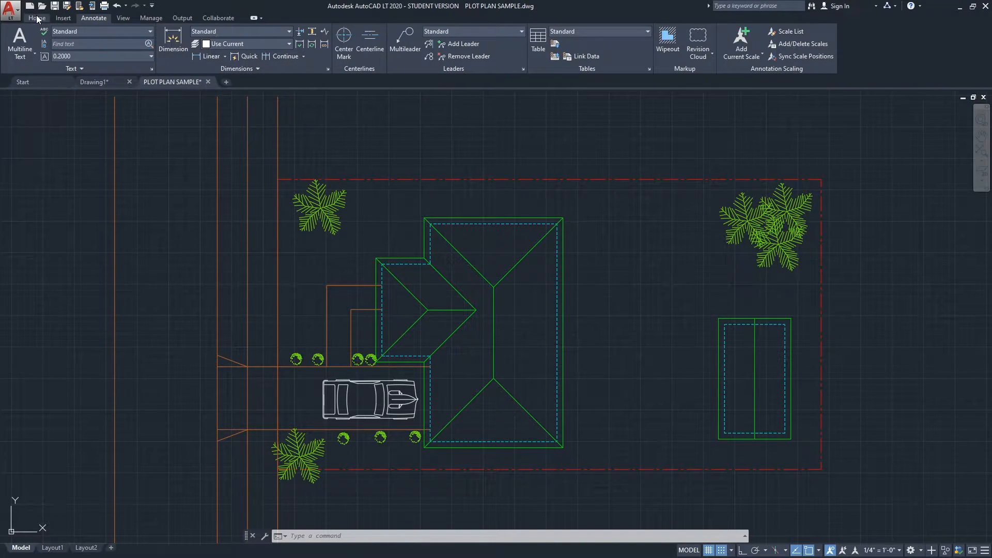
{"action": "left_click", "coordinate": [37, 18]}
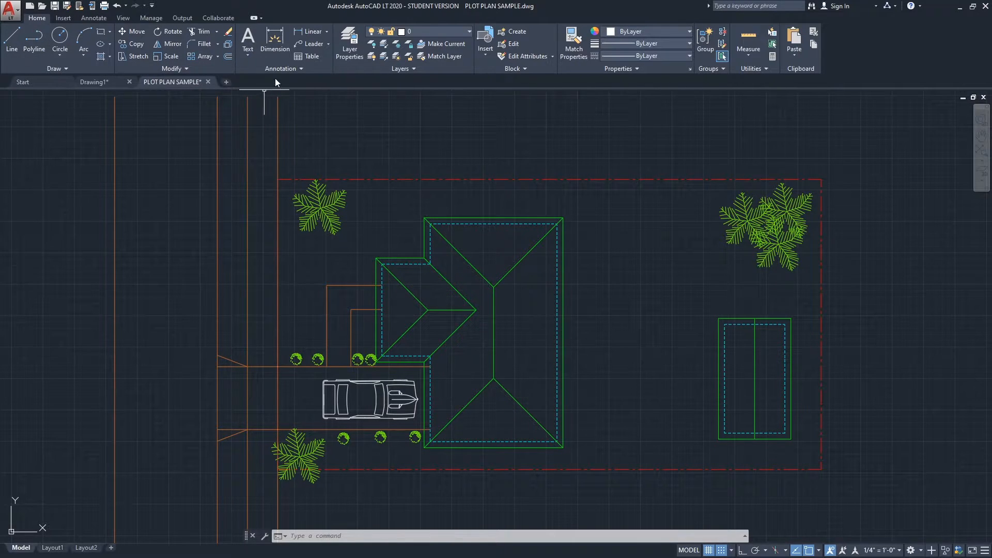
{"action": "mouse_move", "coordinate": [274, 39]}
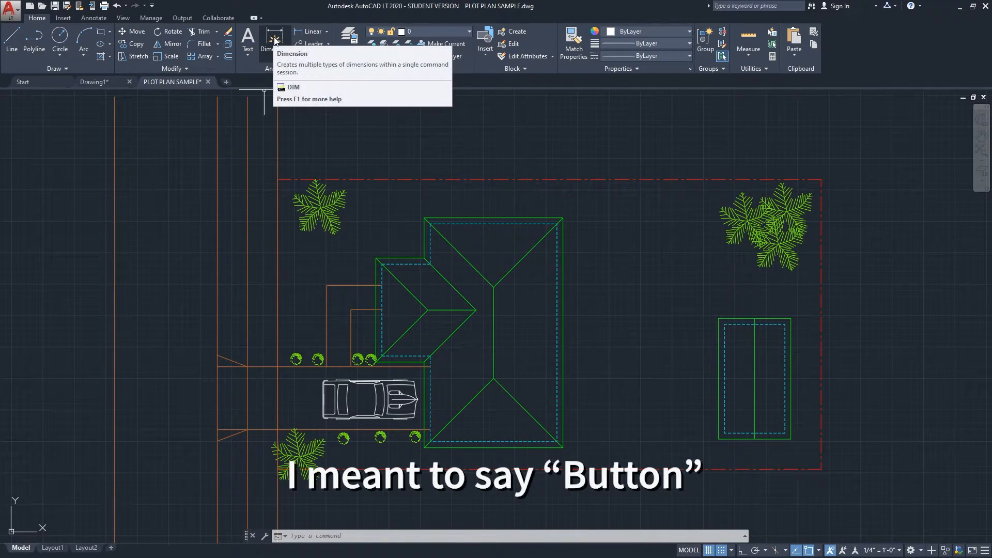
{"action": "mouse_move", "coordinate": [310, 33]}
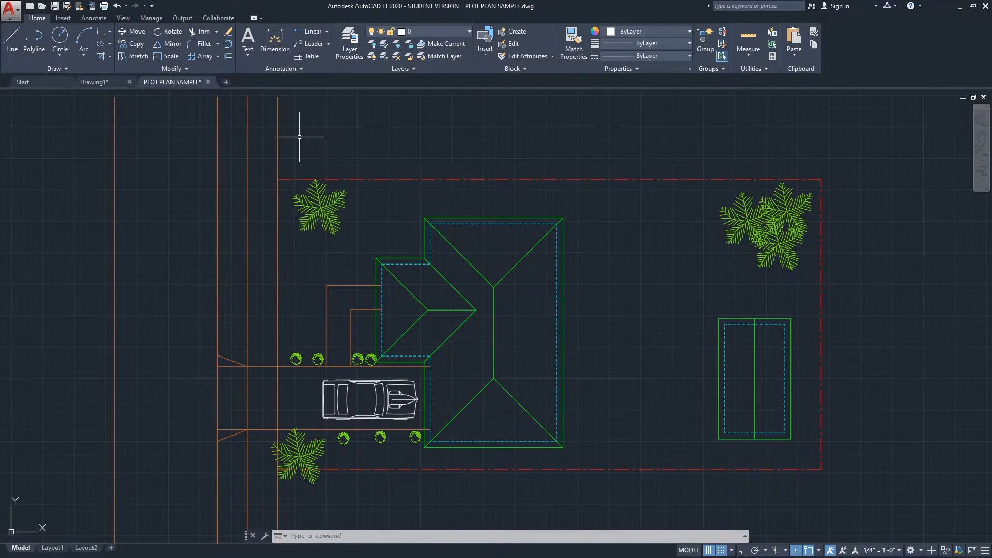
{"action": "mouse_move", "coordinate": [386, 153]}
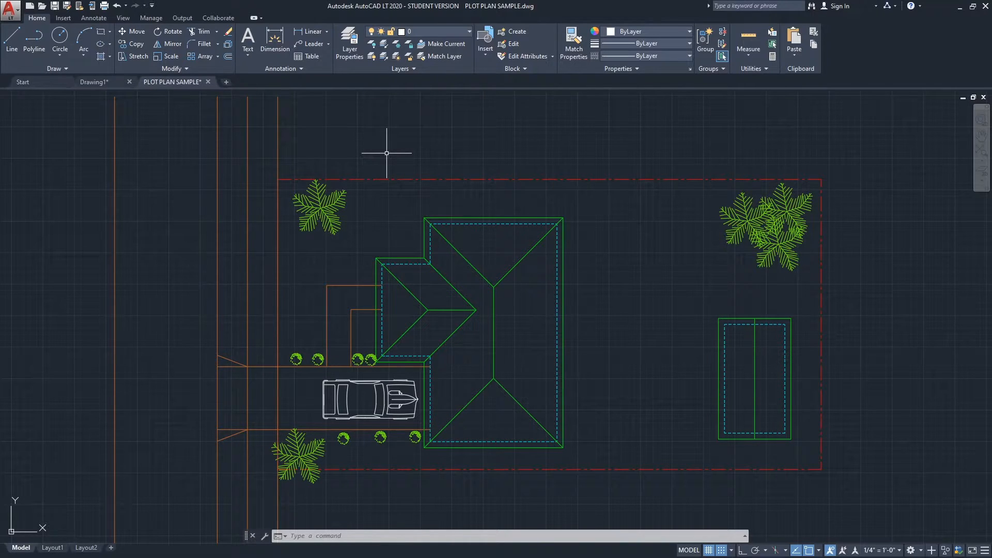
{"action": "mouse_move", "coordinate": [418, 169]}
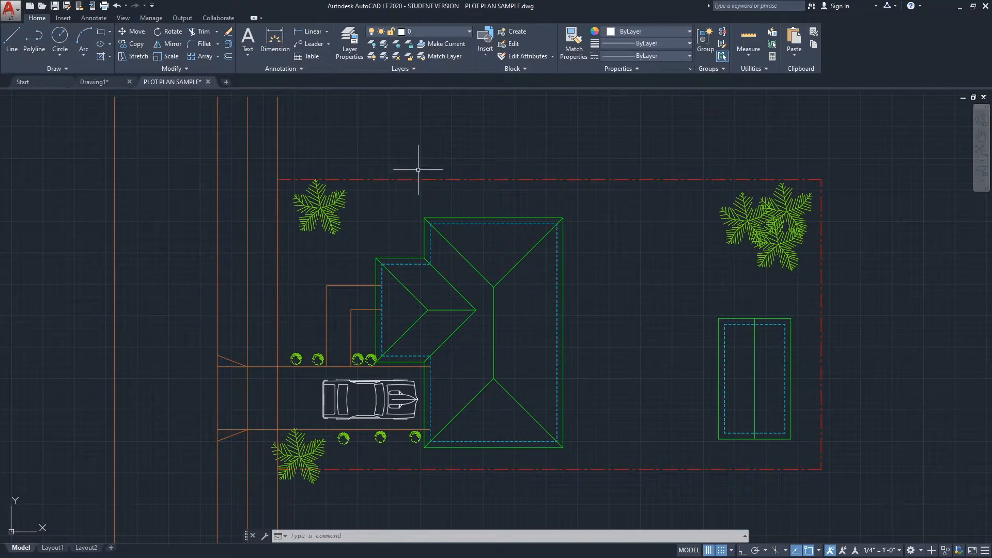
{"action": "mouse_move", "coordinate": [568, 243]}
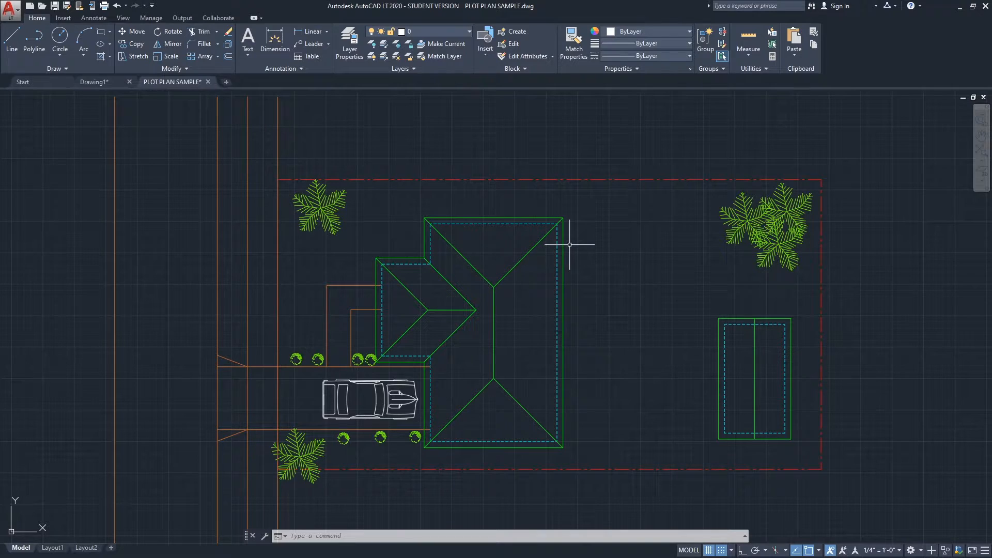
{"action": "mouse_move", "coordinate": [432, 206]}
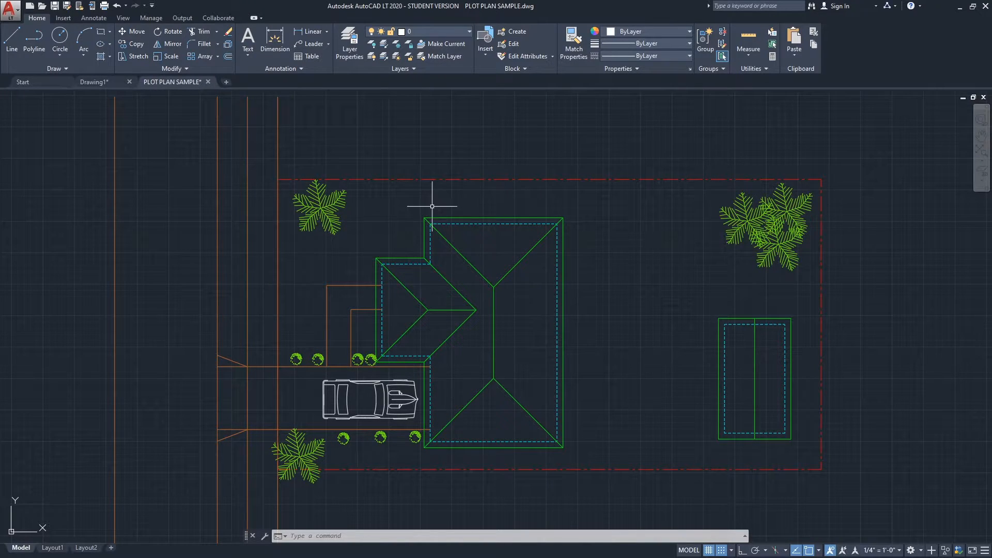
{"action": "mouse_move", "coordinate": [419, 195]}
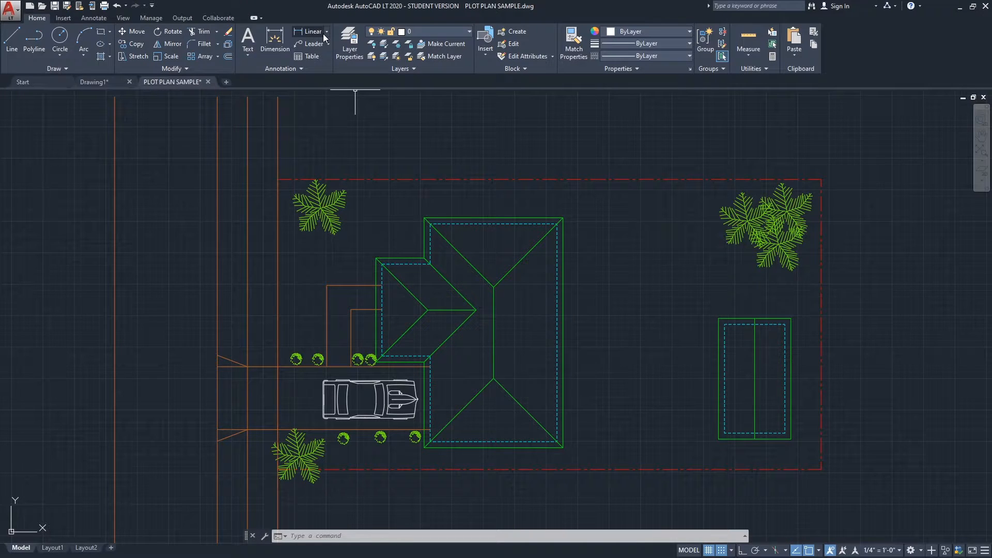
{"action": "mouse_move", "coordinate": [275, 43]}
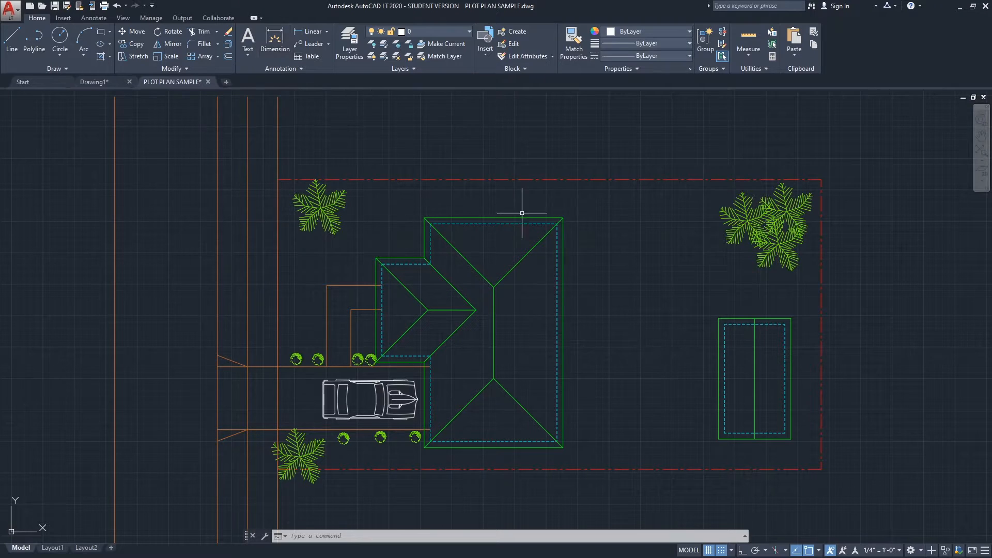
{"action": "mouse_move", "coordinate": [575, 213]}
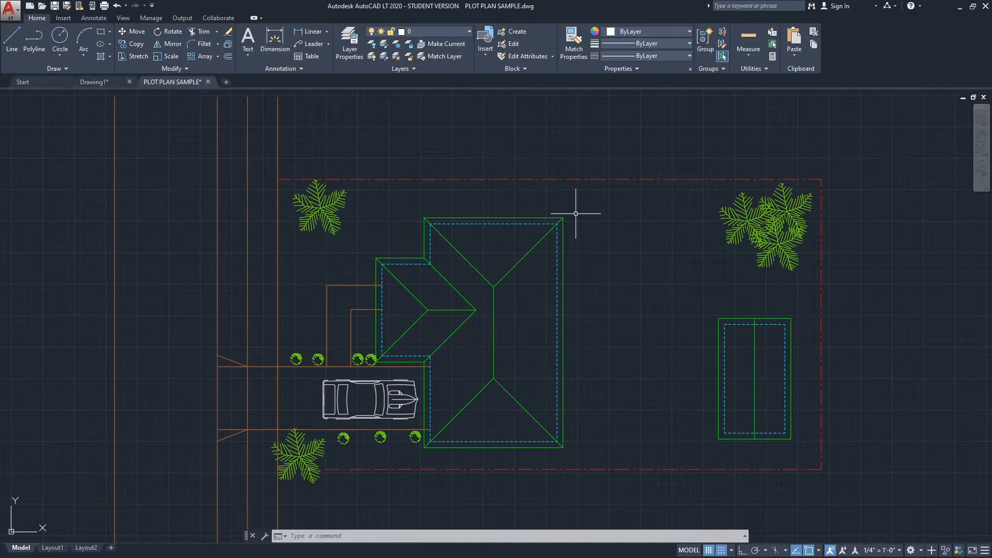
{"action": "mouse_move", "coordinate": [617, 234]}
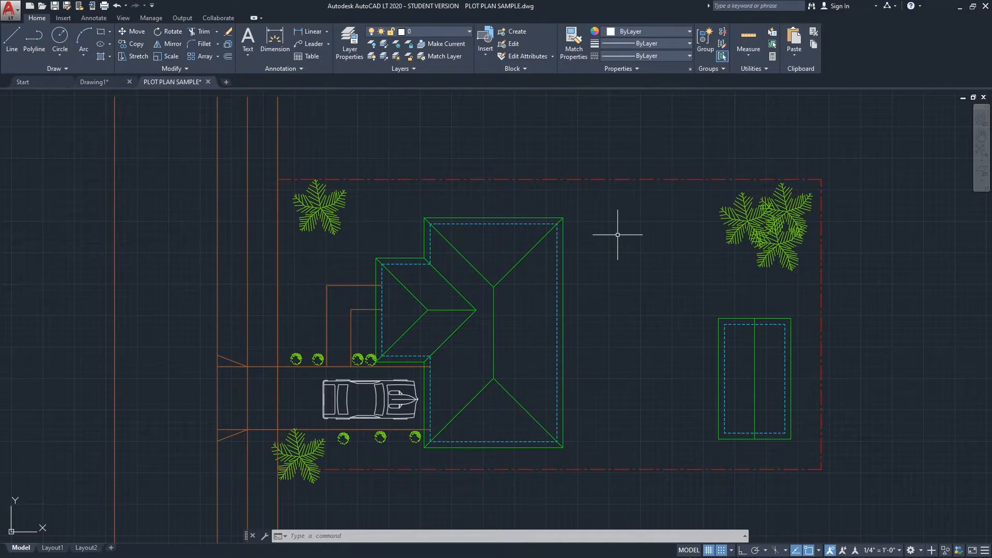
{"action": "mouse_move", "coordinate": [752, 95]}
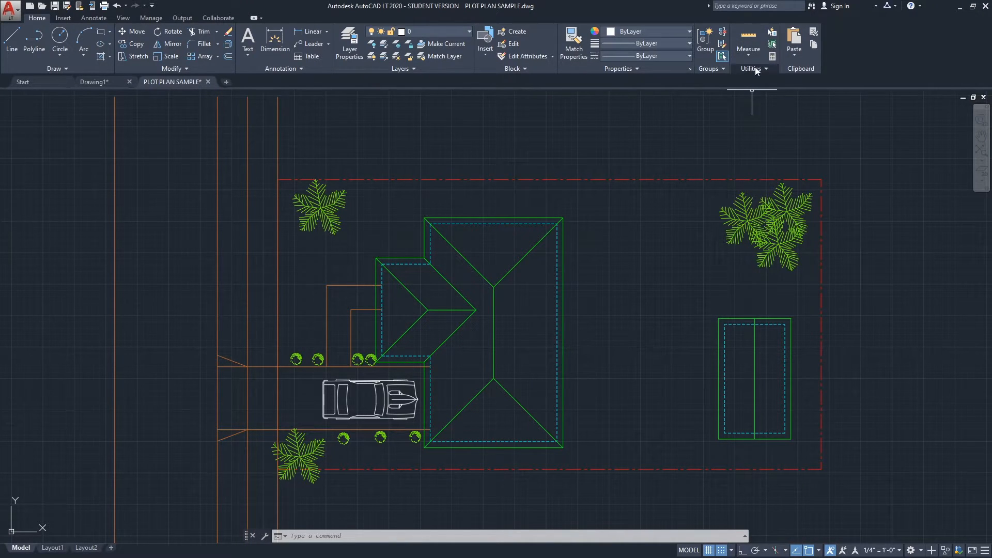
{"action": "mouse_move", "coordinate": [763, 60]}
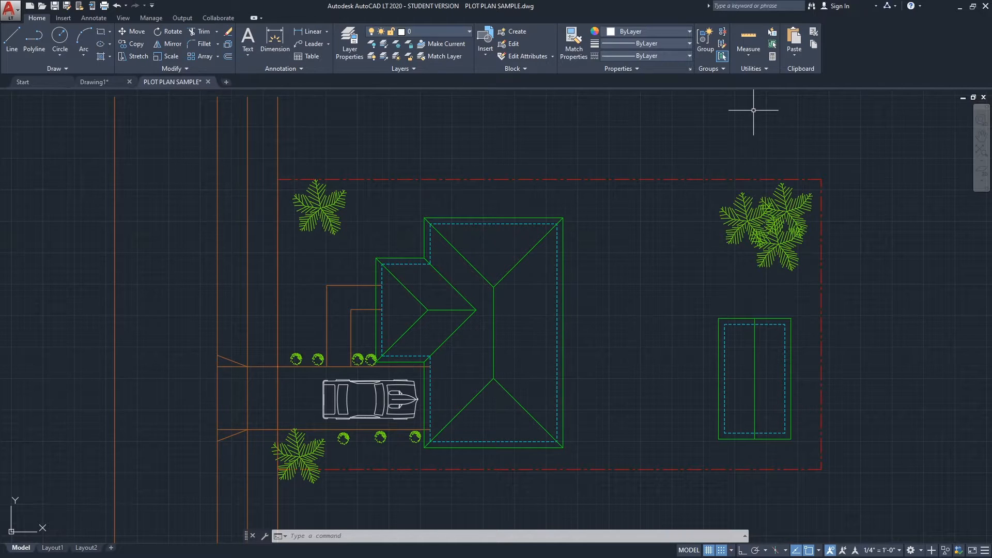
{"action": "mouse_move", "coordinate": [748, 36]}
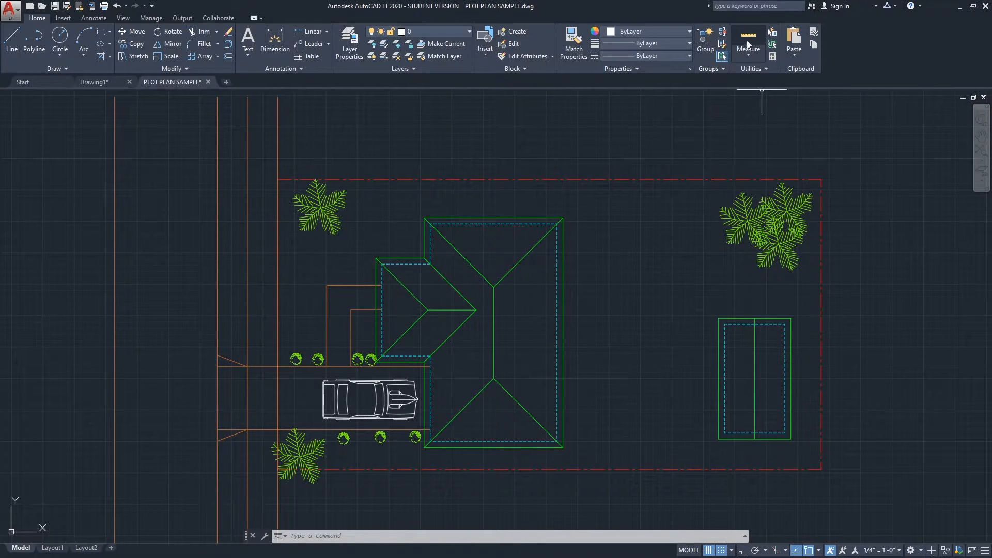
{"action": "mouse_move", "coordinate": [749, 45]}
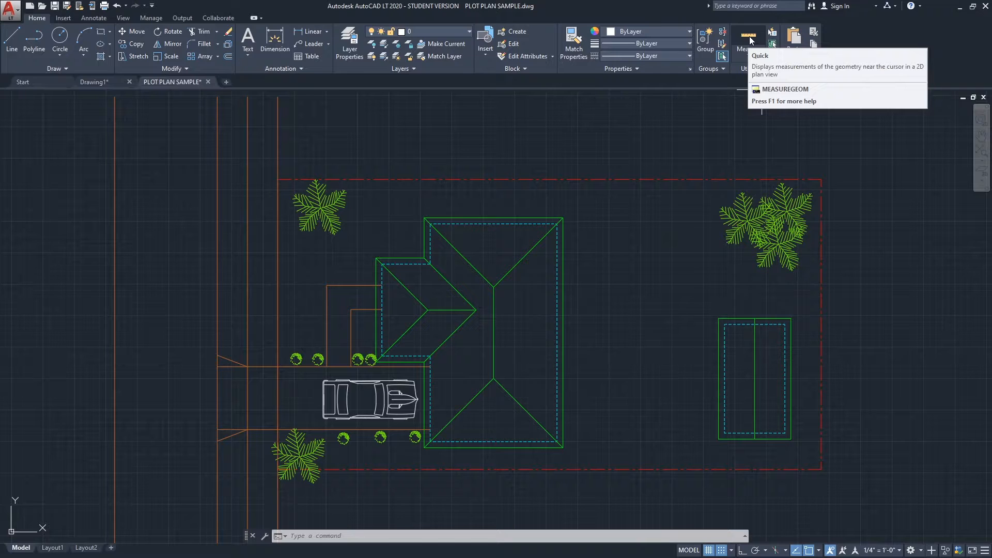
{"action": "left_click", "coordinate": [748, 43]}
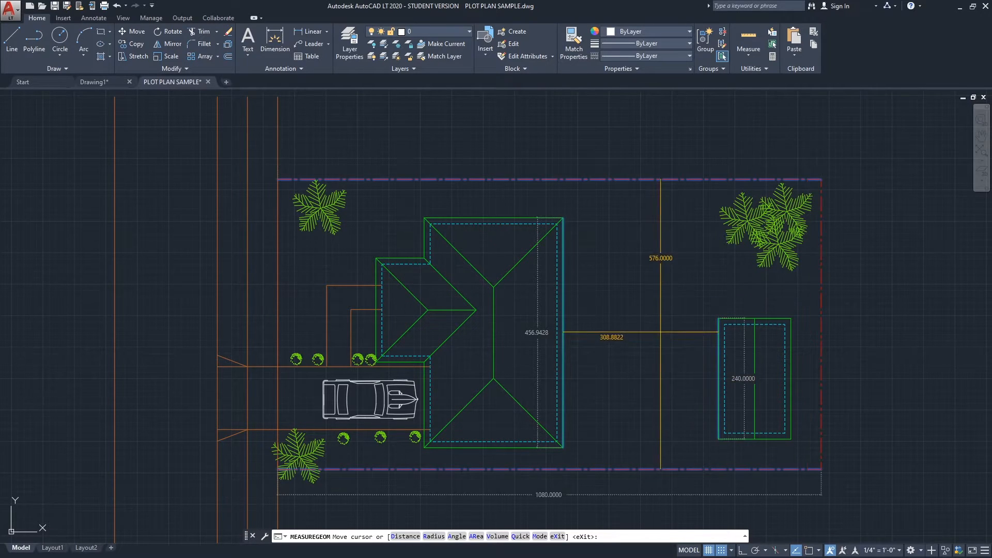
{"action": "mouse_move", "coordinate": [665, 373]}
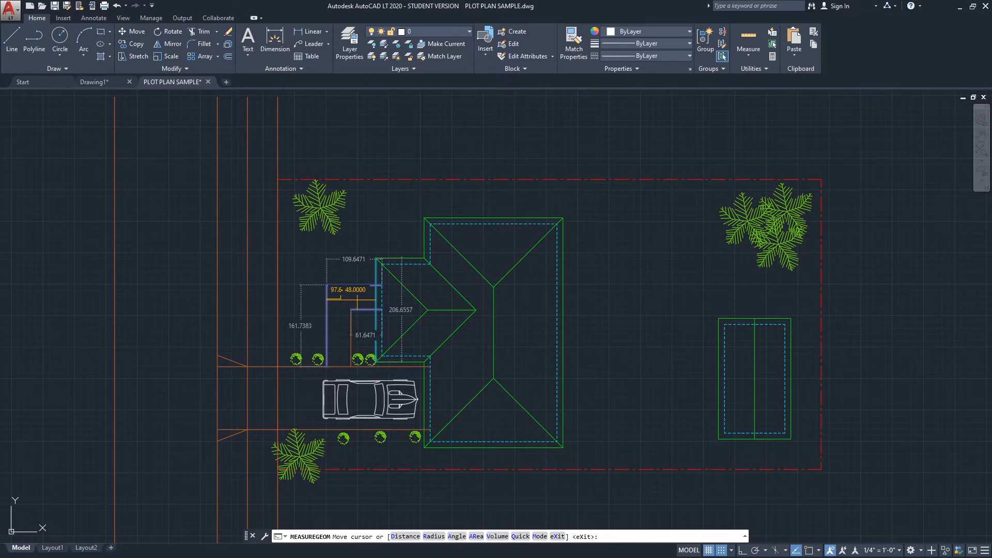
{"action": "mouse_move", "coordinate": [477, 278]}
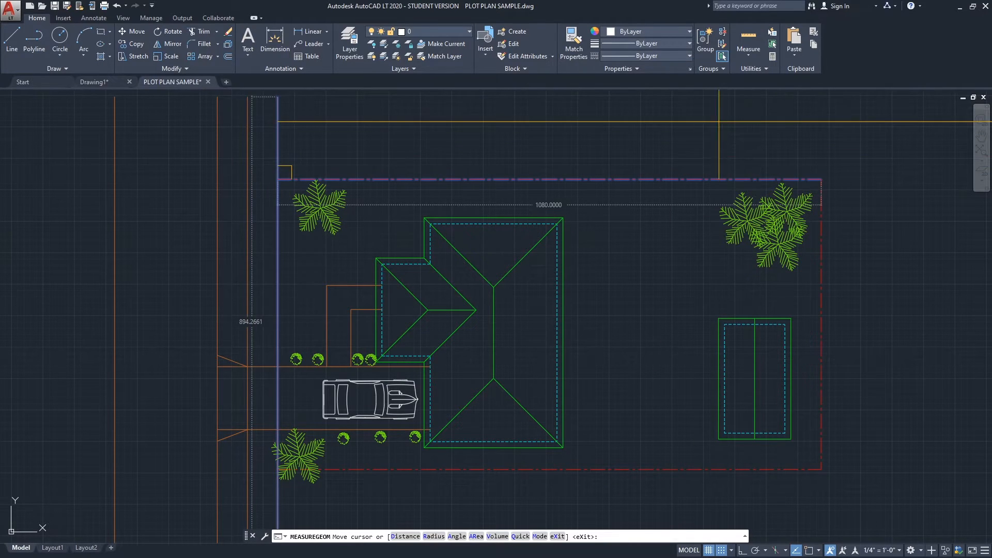
{"action": "mouse_move", "coordinate": [748, 39]}
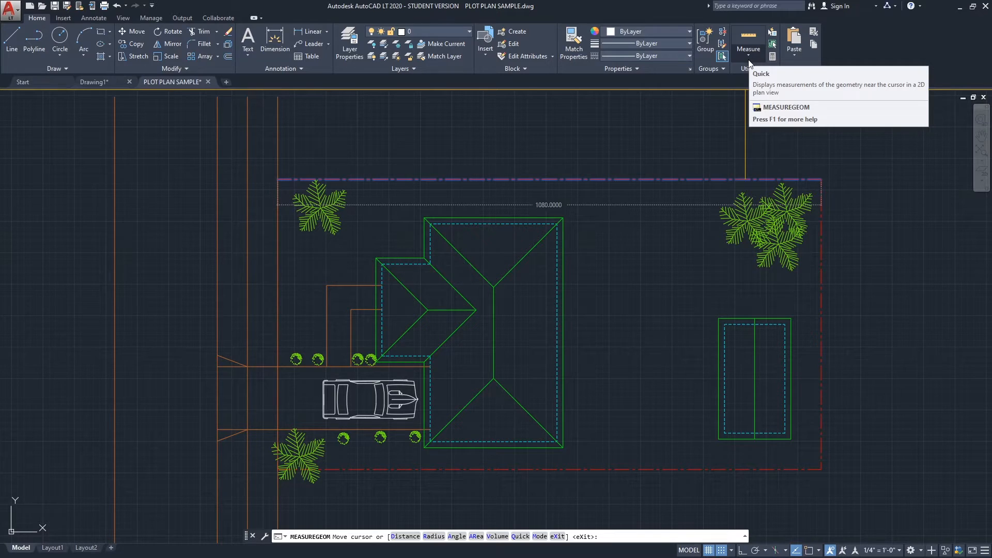
Step: Start Measure > Distance and pick the house's top-left corner as the first point
{"action": "left_click", "coordinate": [748, 43]}
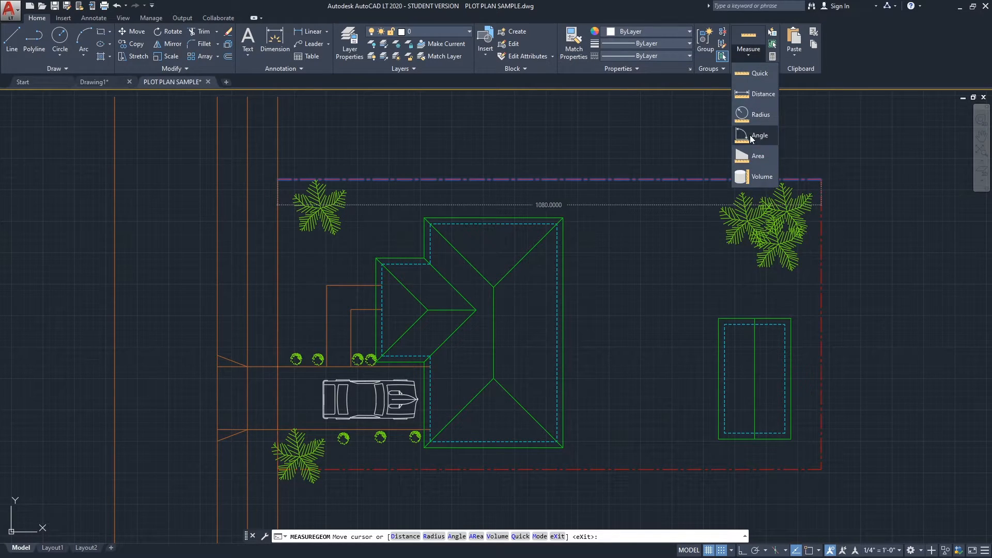
{"action": "mouse_move", "coordinate": [757, 156]}
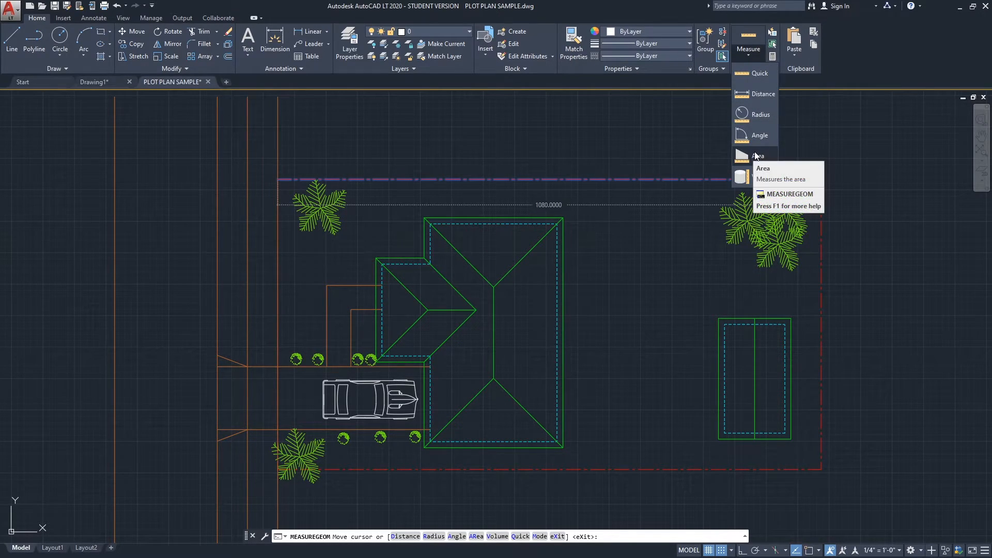
{"action": "mouse_move", "coordinate": [762, 94]}
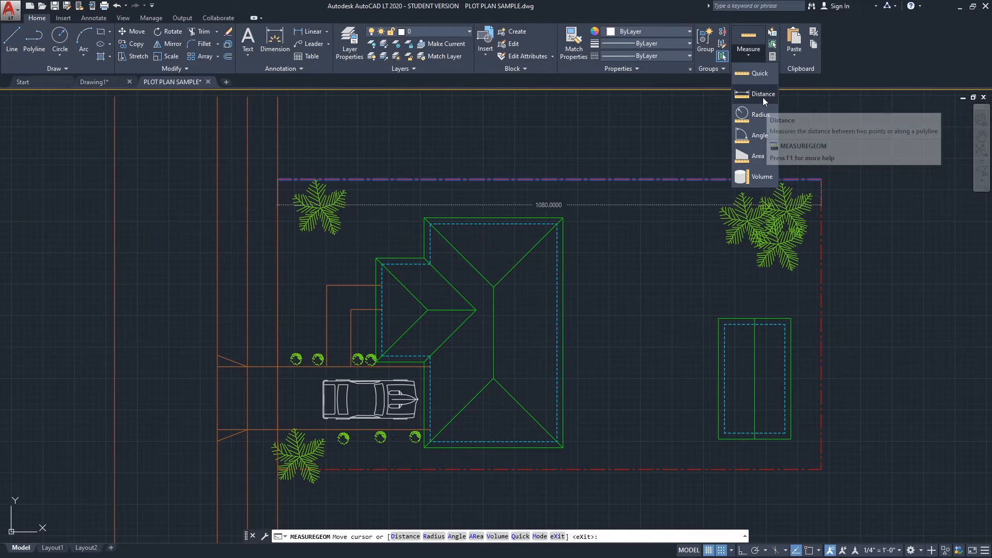
{"action": "mouse_move", "coordinate": [762, 94]}
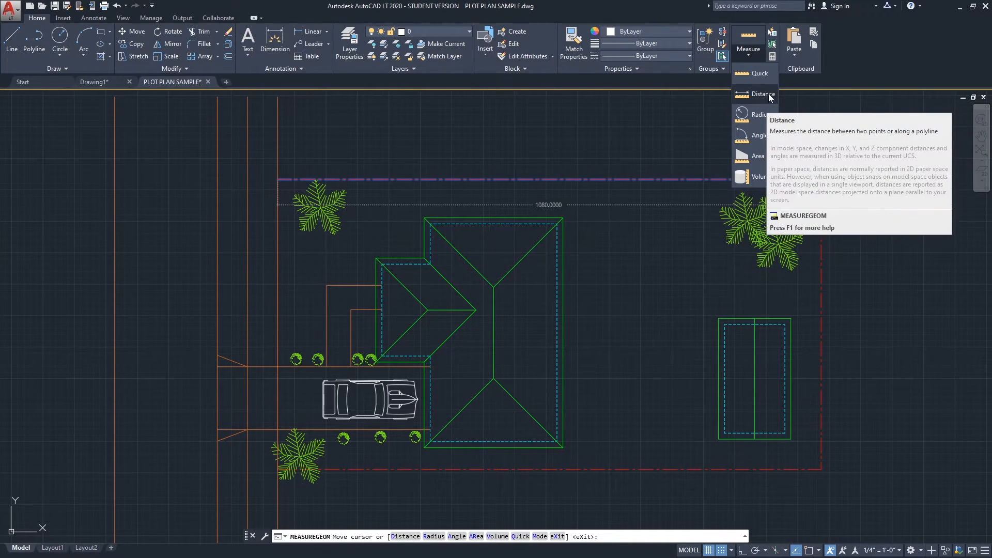
{"action": "mouse_move", "coordinate": [758, 101]}
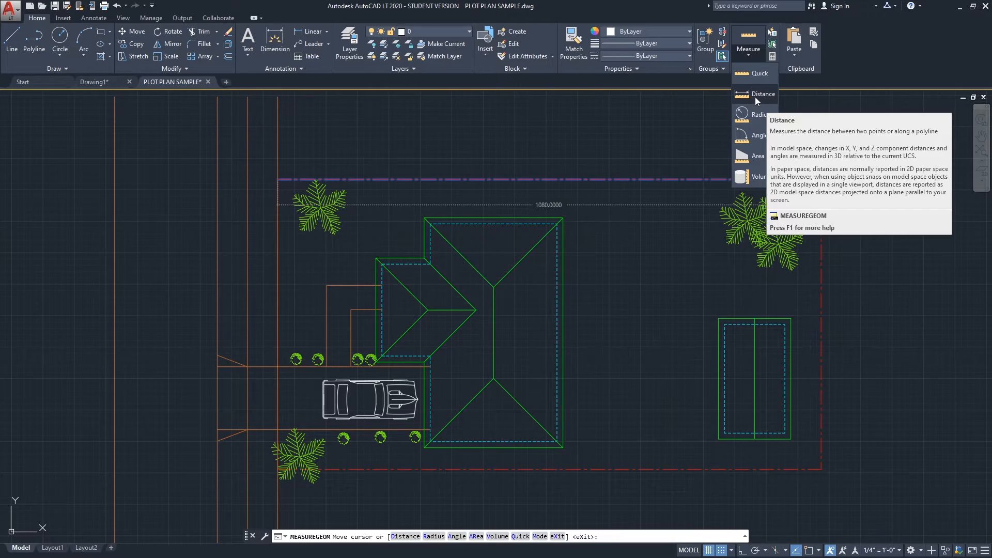
{"action": "left_click", "coordinate": [763, 94]}
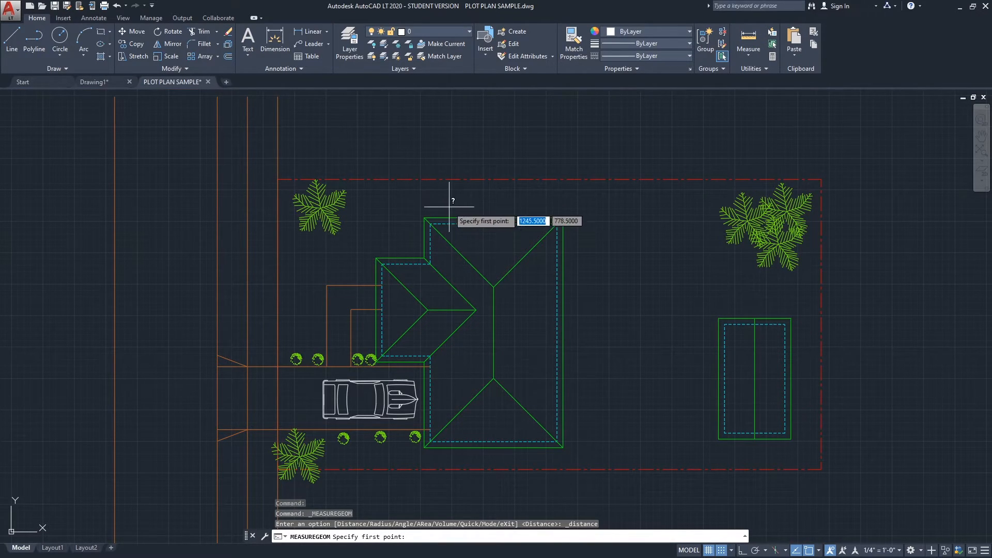
{"action": "left_click", "coordinate": [452, 218]}
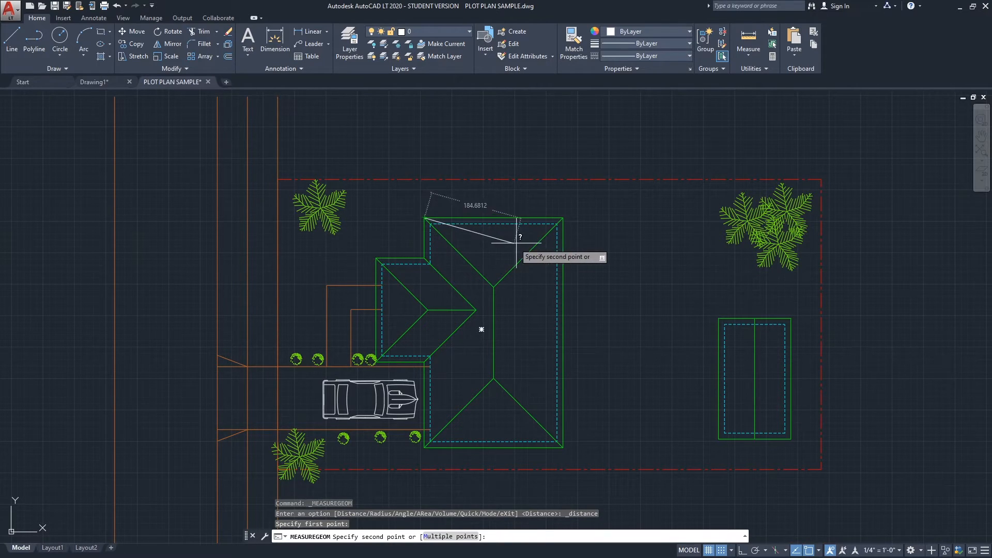
{"action": "mouse_move", "coordinate": [564, 214]}
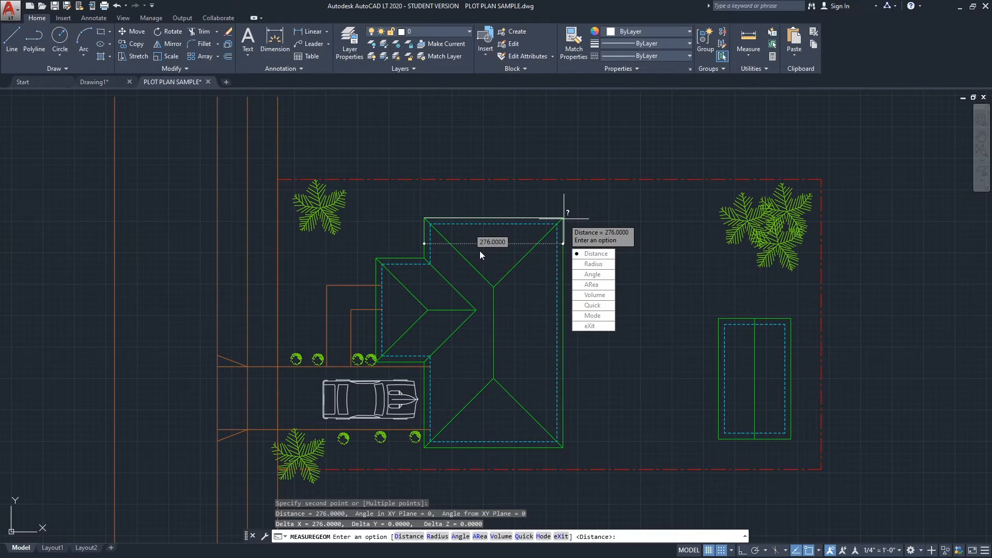
{"action": "mouse_move", "coordinate": [506, 254]}
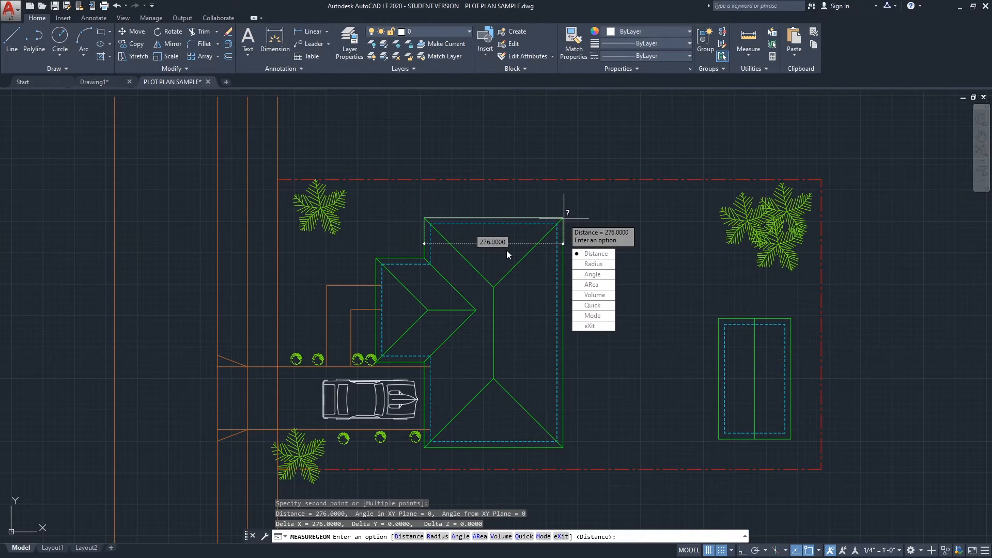
{"action": "mouse_move", "coordinate": [483, 250]}
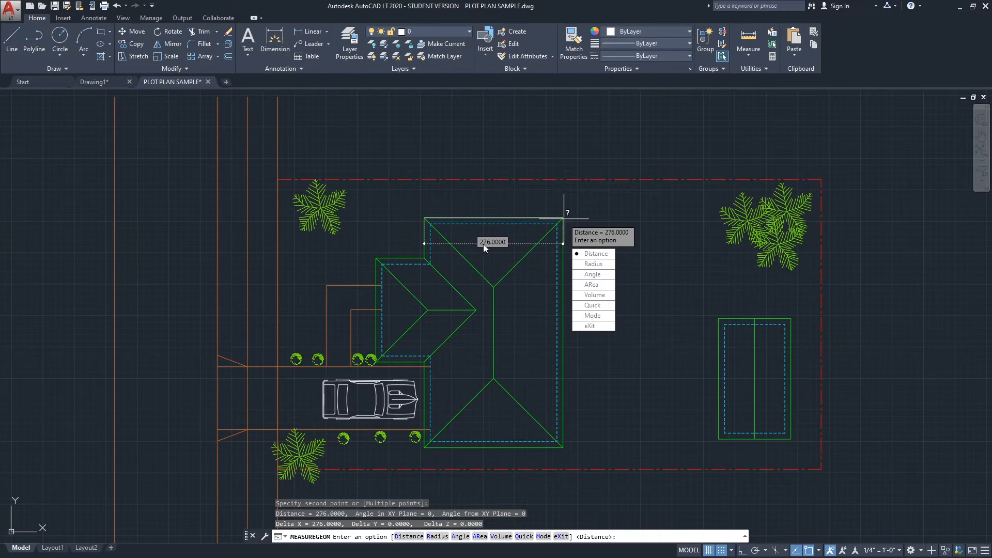
{"action": "mouse_move", "coordinate": [478, 253]}
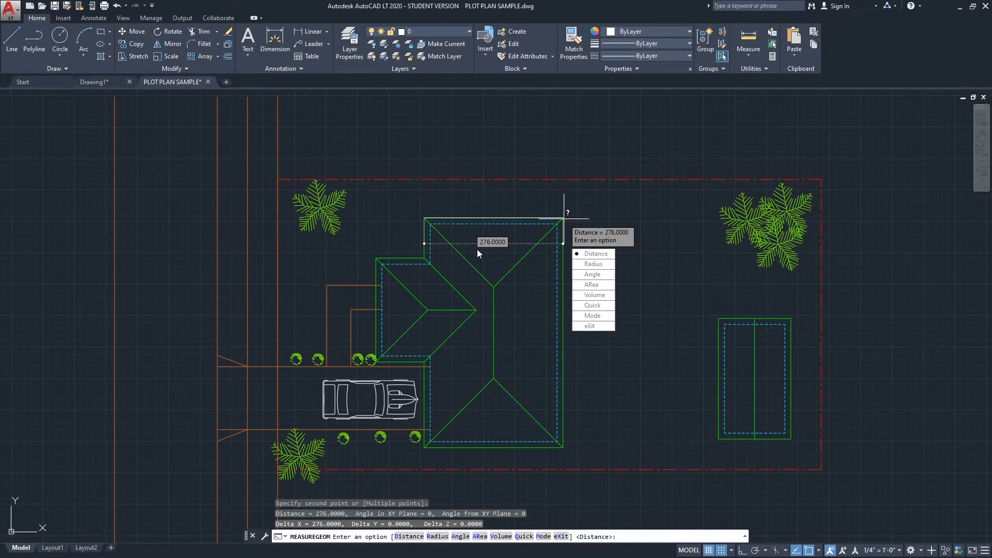
{"action": "mouse_move", "coordinate": [493, 251]}
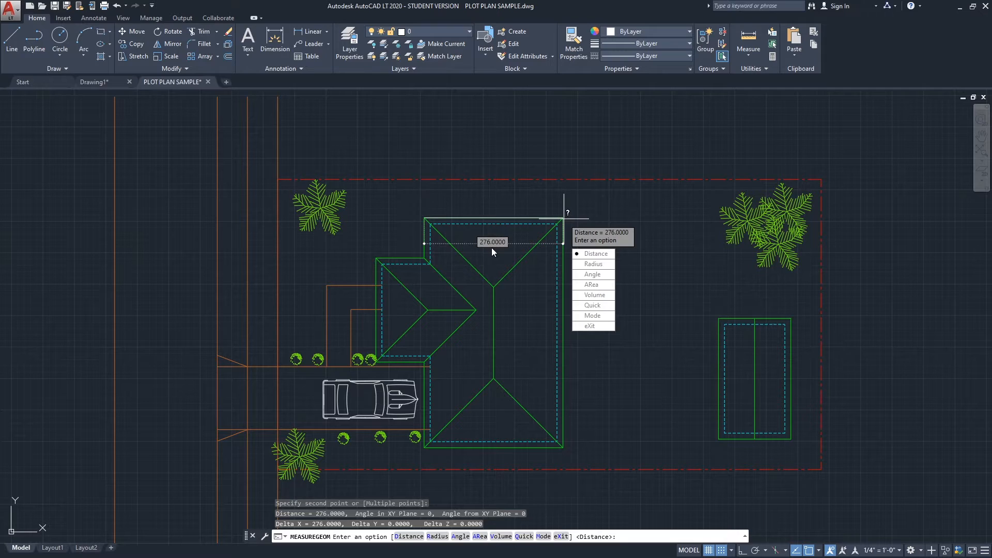
{"action": "mouse_move", "coordinate": [528, 216]}
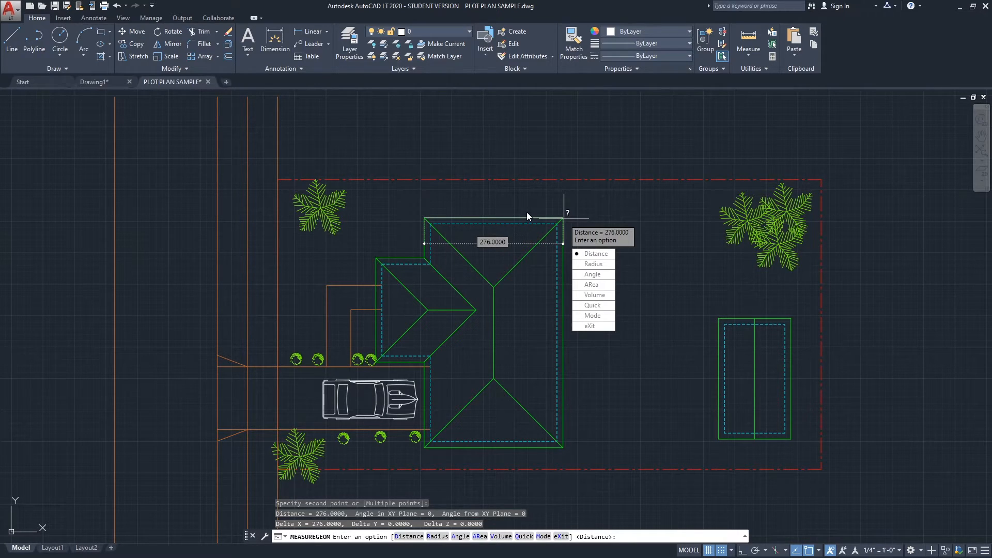
{"action": "mouse_move", "coordinate": [525, 202]}
{"action": "type", "text": "X"}
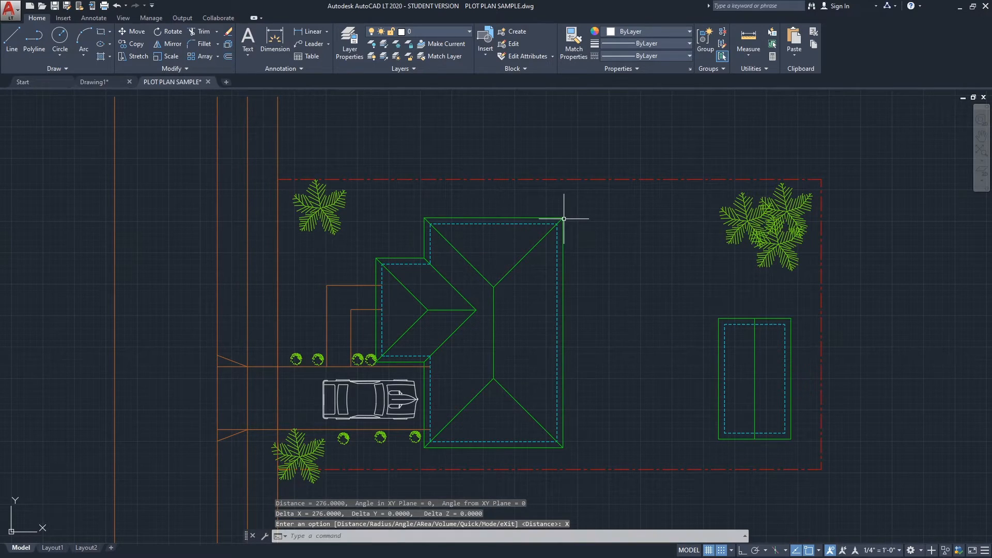
{"action": "mouse_move", "coordinate": [605, 230]}
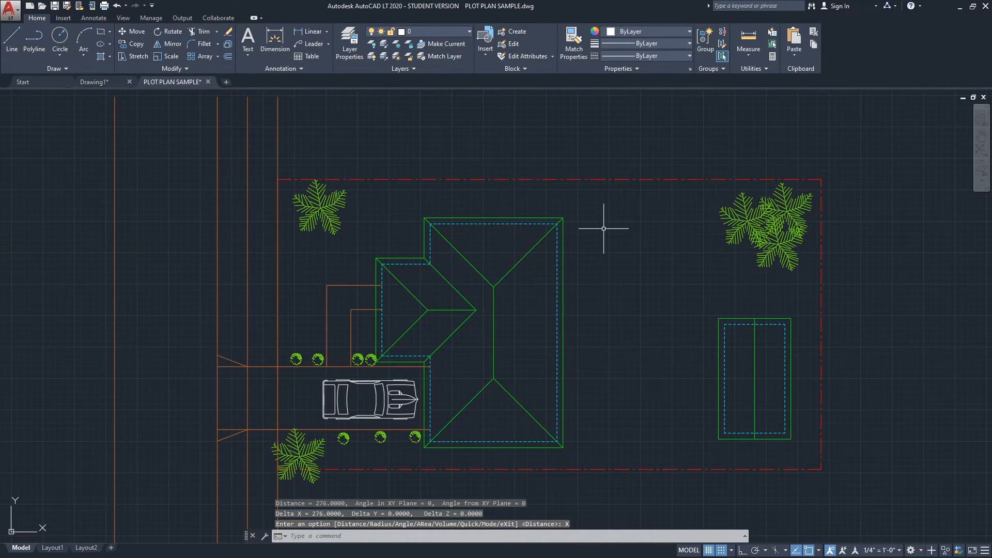
Step: Via UN, set the drawing's length type to Architectural and confirm
{"action": "type", "text": "UN"}
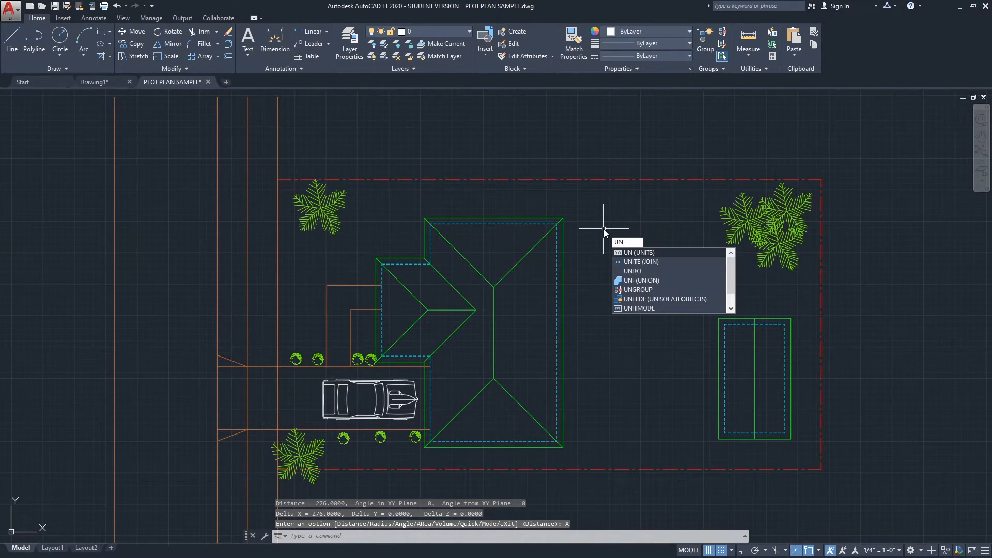
{"action": "left_click", "coordinate": [640, 252]}
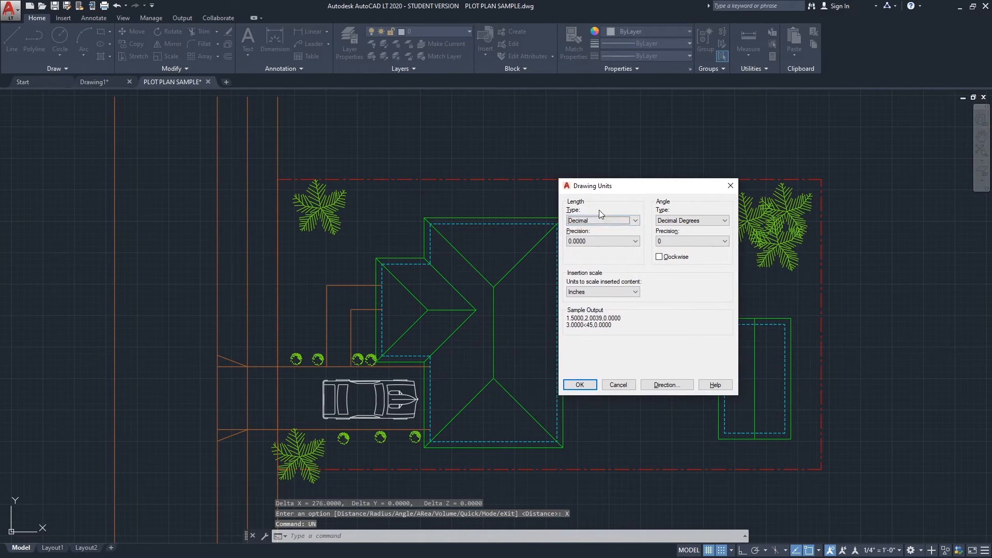
{"action": "left_click", "coordinate": [634, 220]}
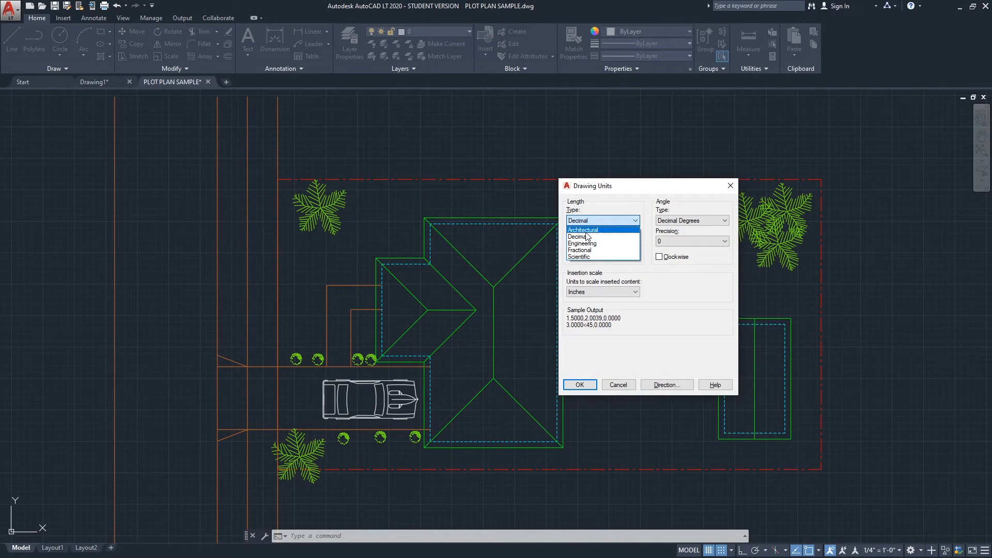
{"action": "left_click", "coordinate": [582, 229]}
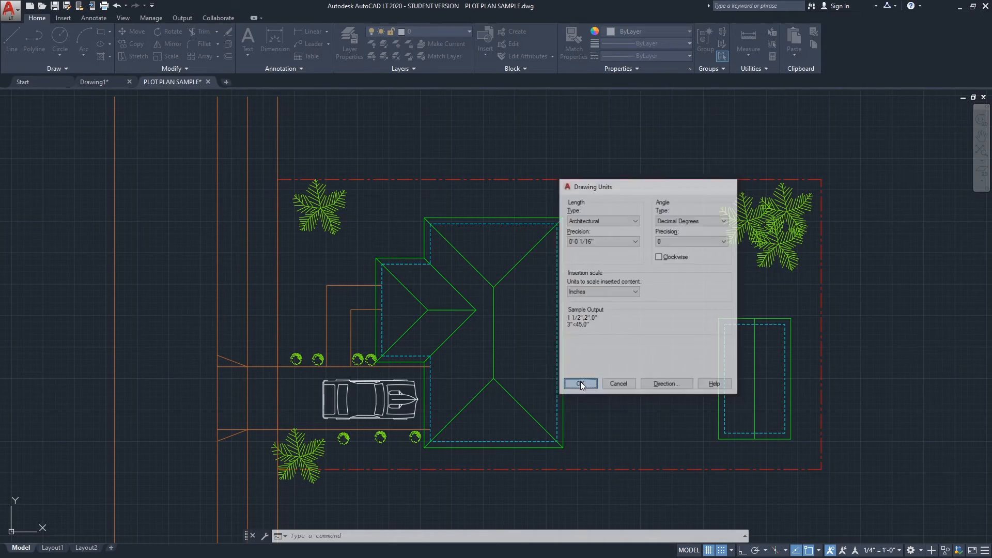
{"action": "left_click", "coordinate": [579, 384]}
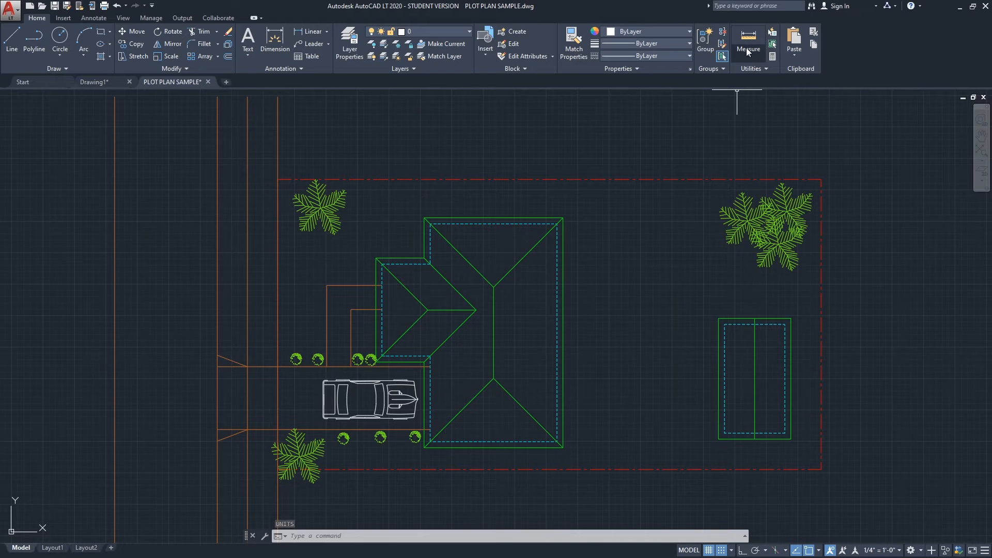
{"action": "mouse_move", "coordinate": [748, 41]}
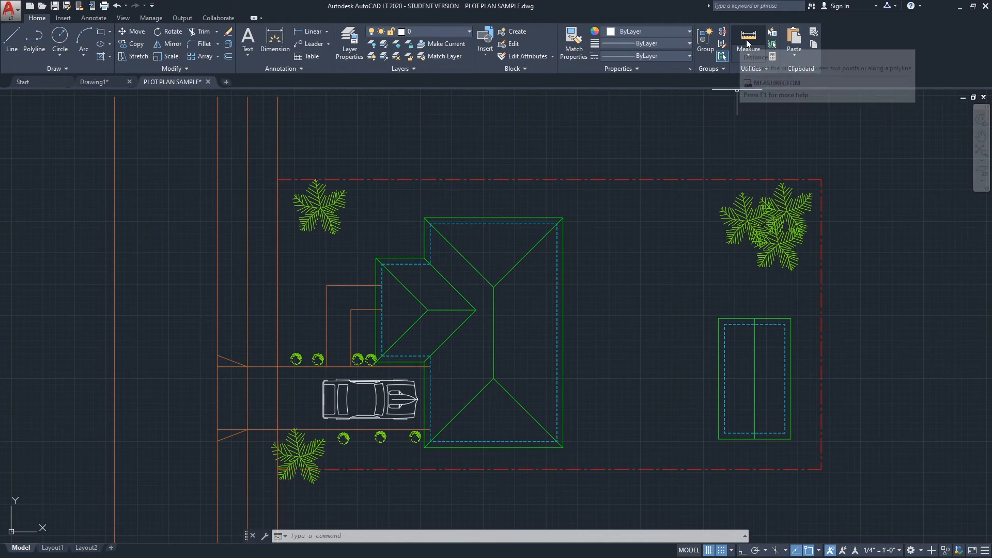
Step: Measure the house's top edge between its corners, reading 23'-0"
{"action": "left_click", "coordinate": [750, 44]}
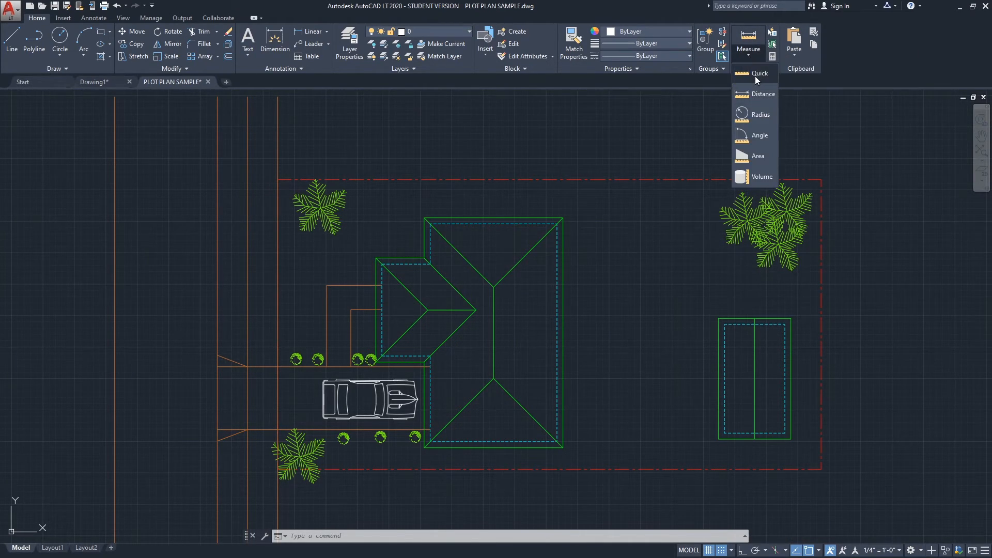
{"action": "mouse_move", "coordinate": [763, 94]}
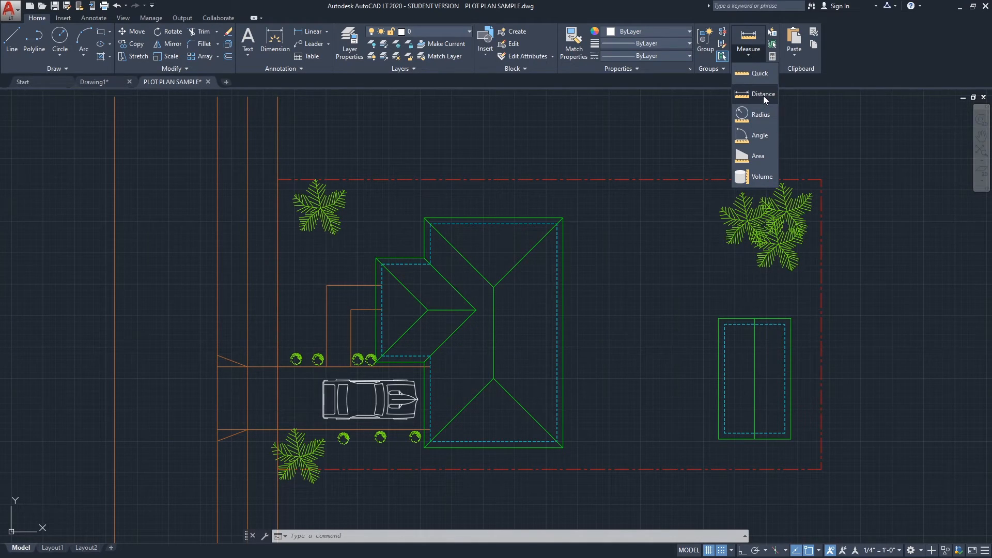
{"action": "left_click", "coordinate": [761, 94]}
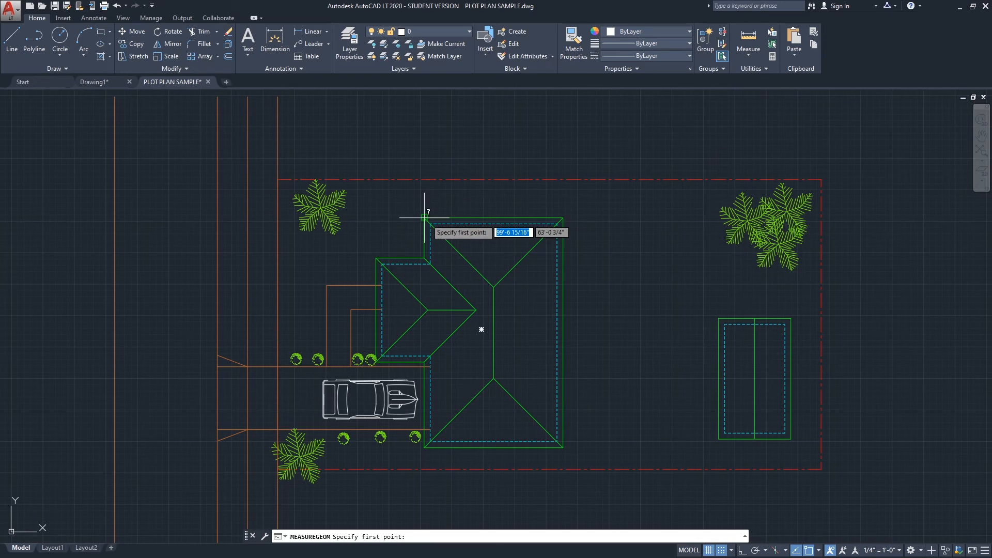
{"action": "left_click", "coordinate": [424, 217]}
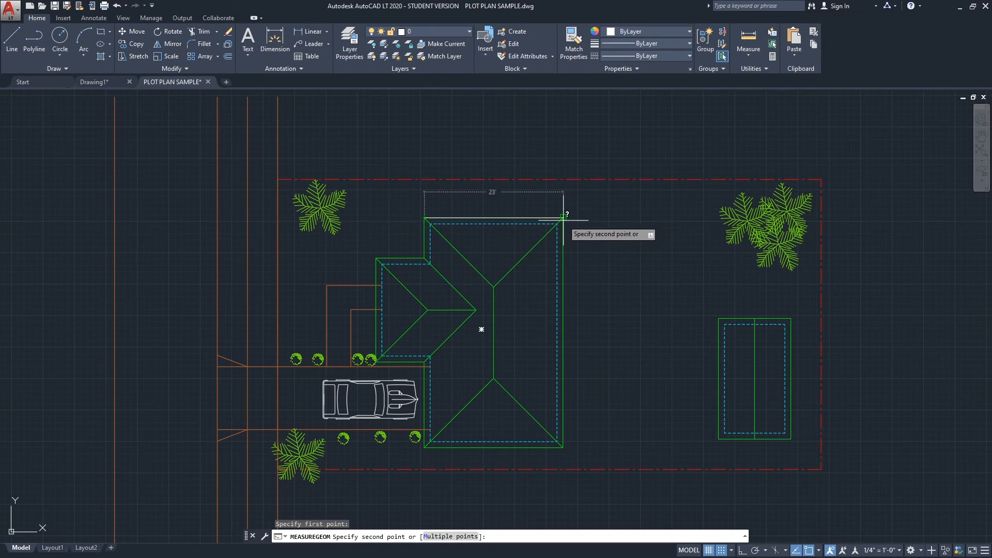
{"action": "left_click", "coordinate": [492, 191]}
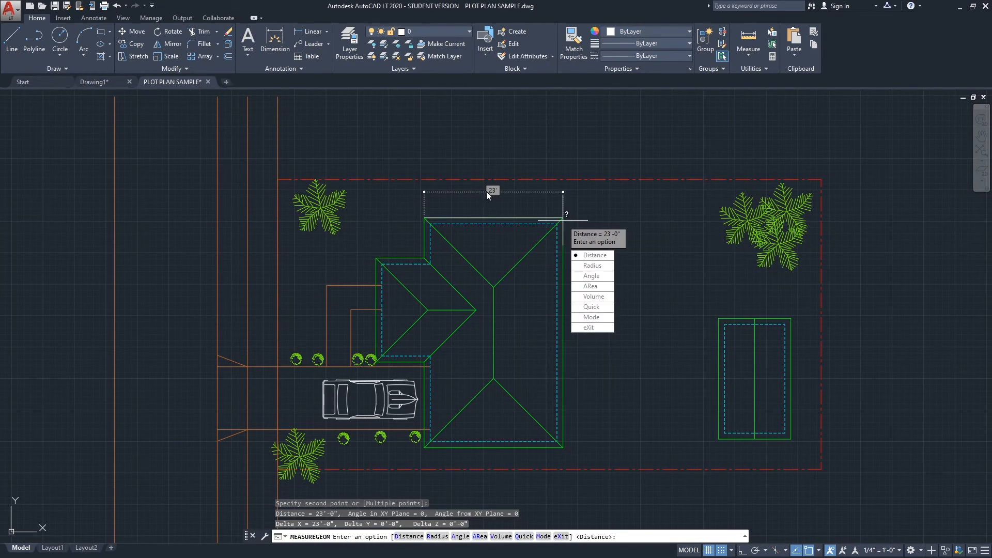
{"action": "mouse_move", "coordinate": [489, 202]}
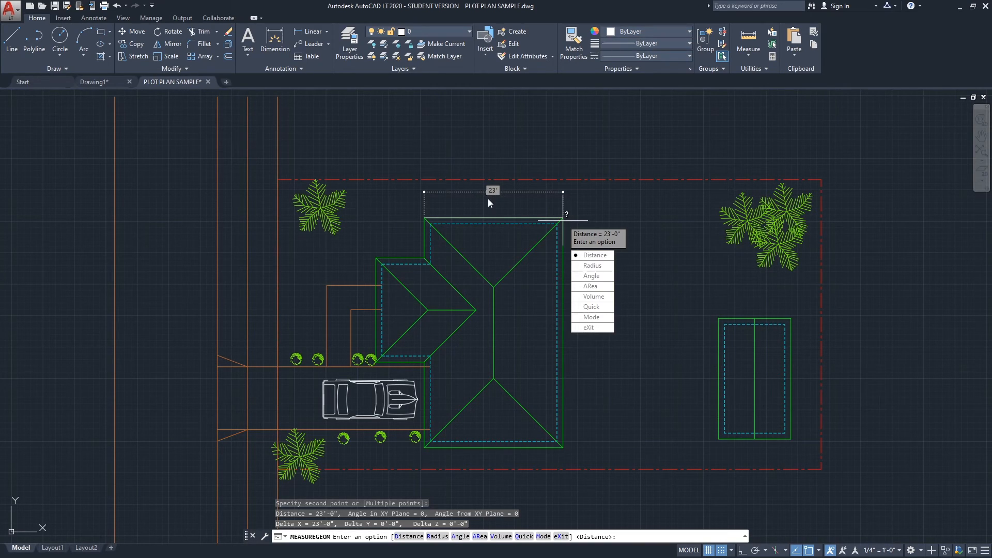
{"action": "mouse_move", "coordinate": [600, 207]}
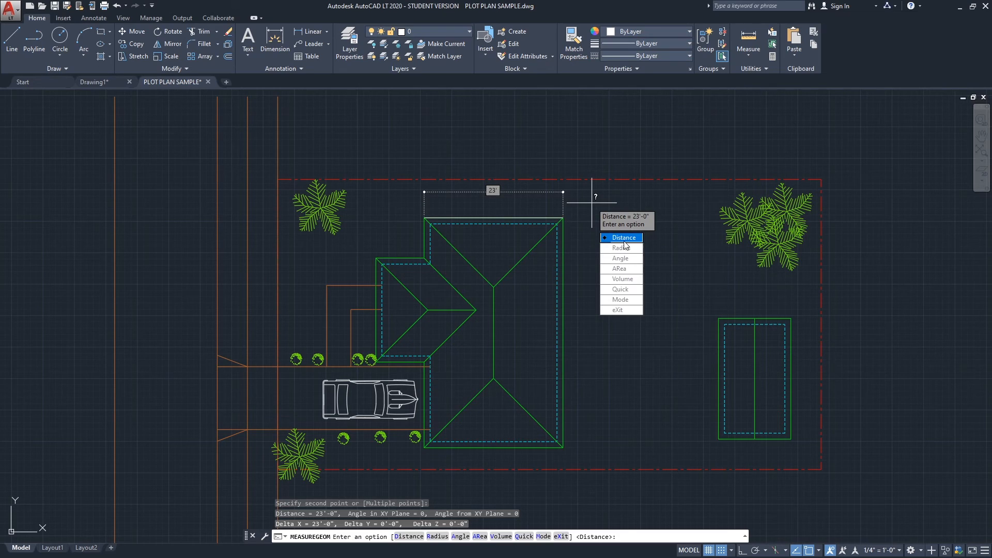
Step: Begin another distance from the house's top-right corner, then cancel it with Esc
{"action": "left_click", "coordinate": [624, 238]}
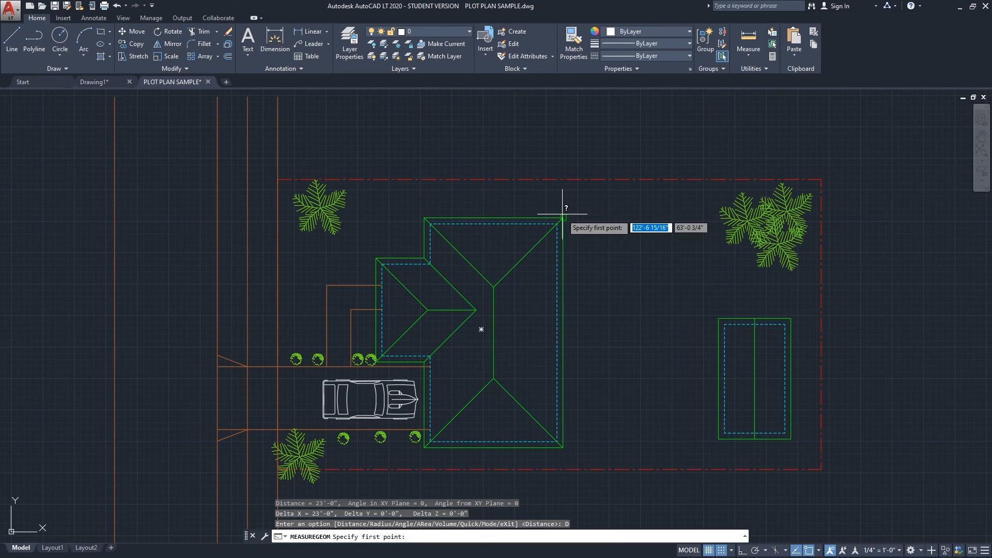
{"action": "left_click", "coordinate": [565, 218]}
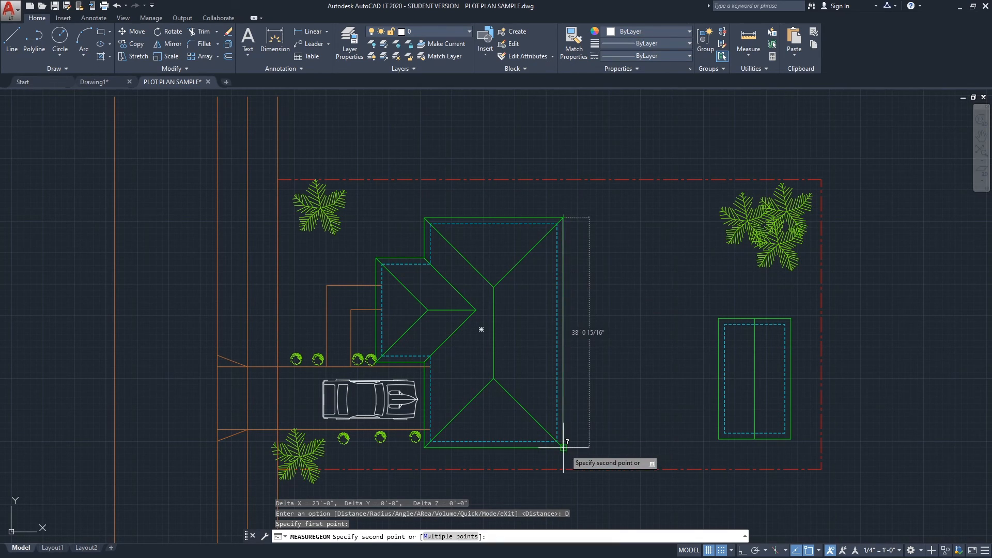
{"action": "mouse_move", "coordinate": [565, 442]}
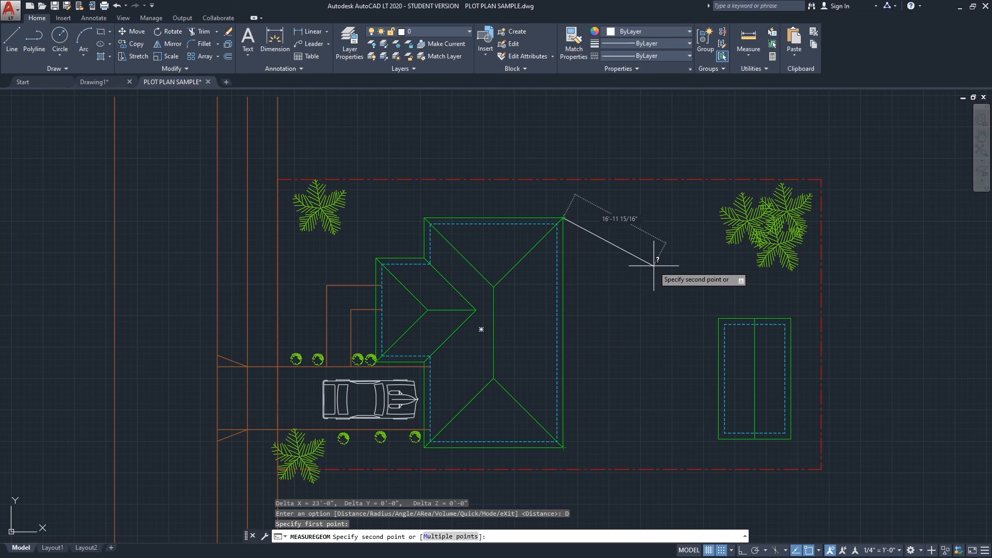
{"action": "key", "text": "Escape"}
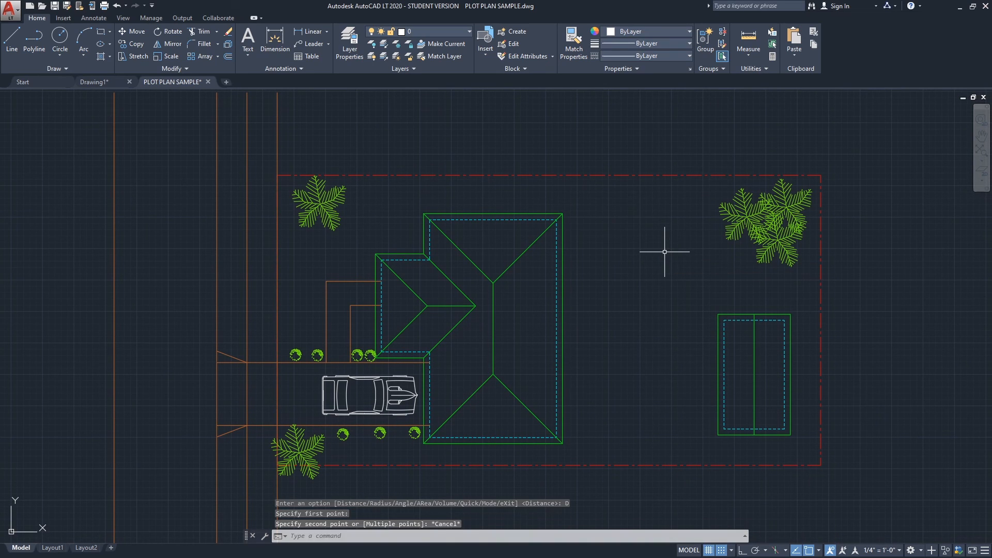